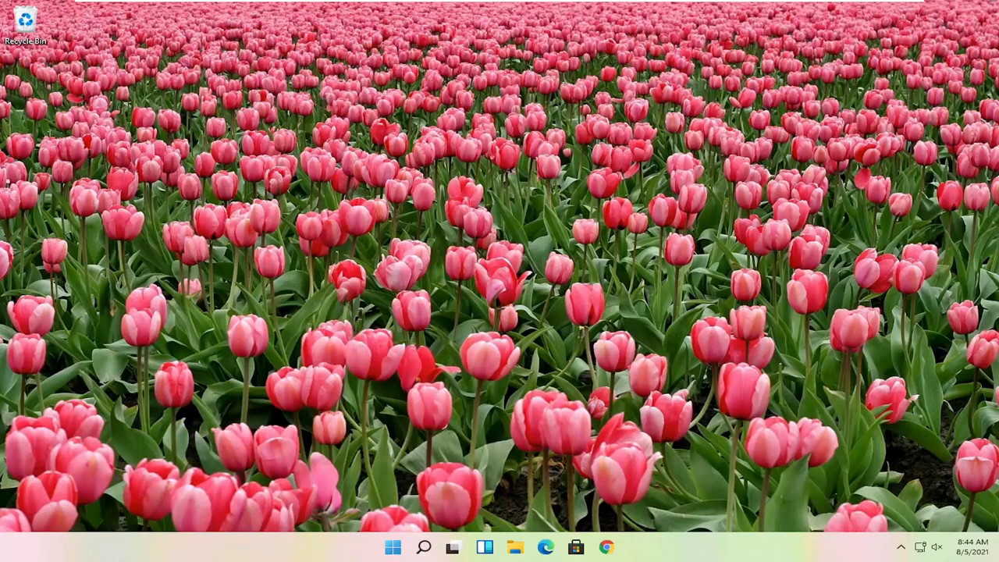
{"action": "mouse_move", "coordinate": [449, 387]}
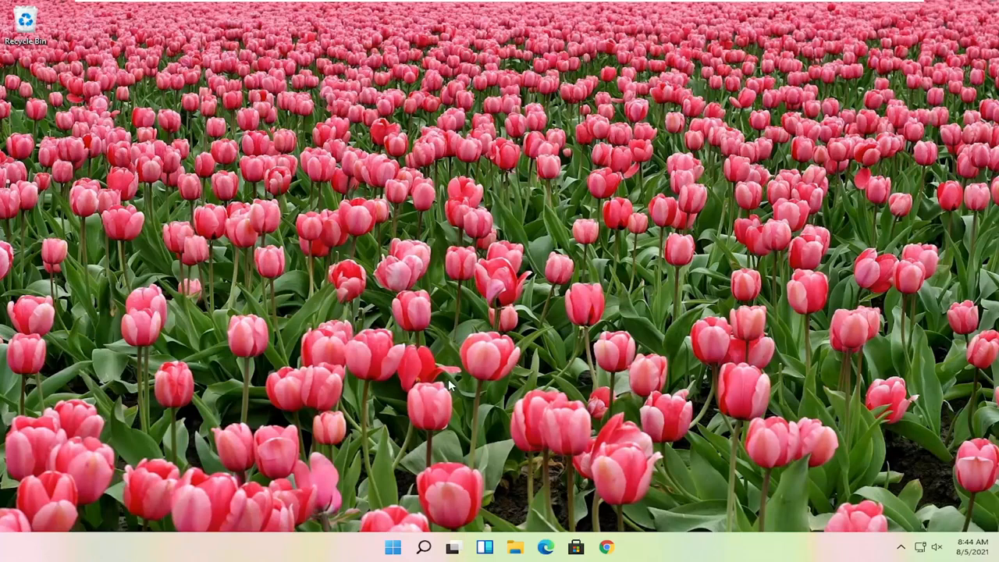
- Bring up the Start button's power menu to restart the computer
{"action": "right_click", "coordinate": [393, 546]}
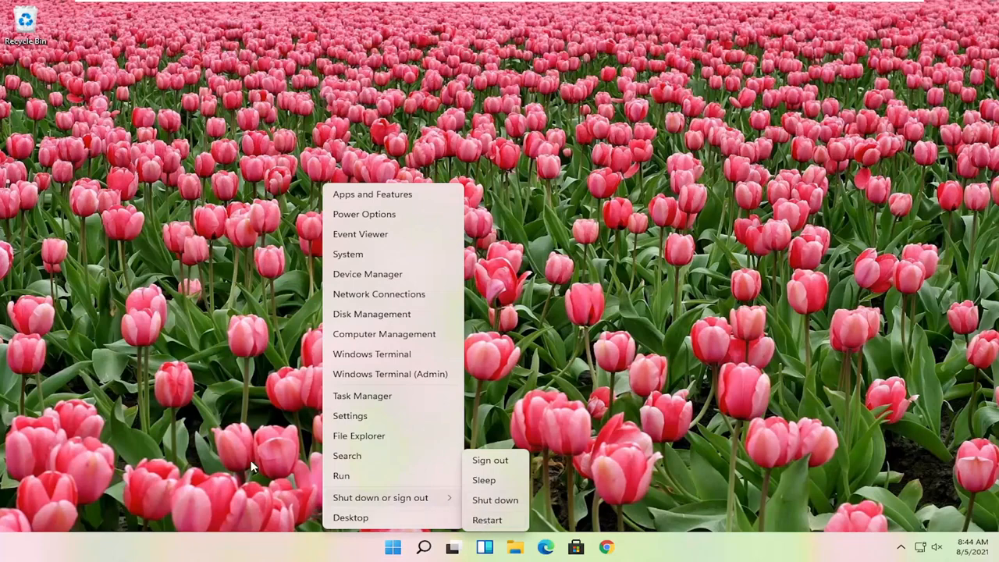
{"action": "mouse_move", "coordinate": [390, 512]}
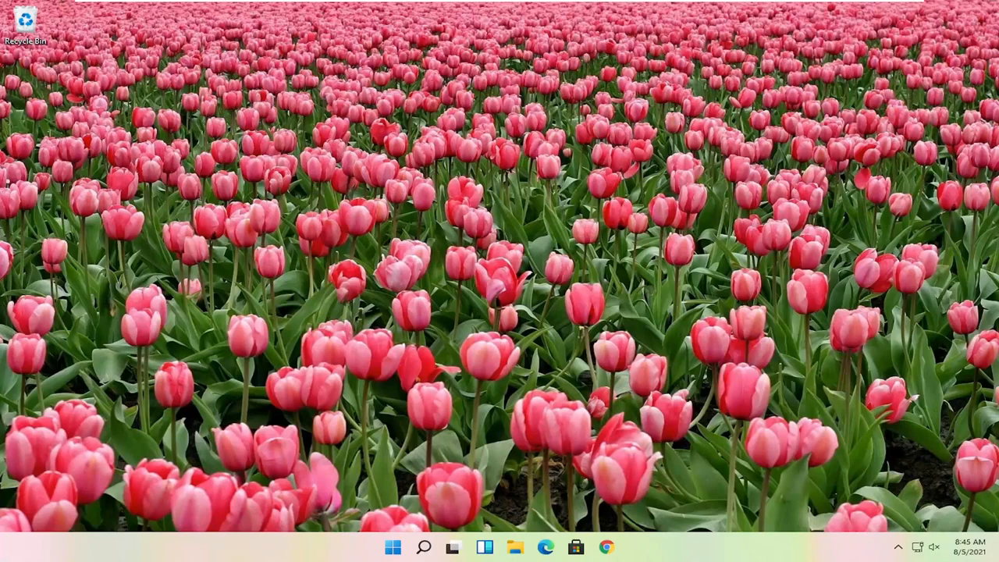
{"action": "mouse_move", "coordinate": [560, 316]}
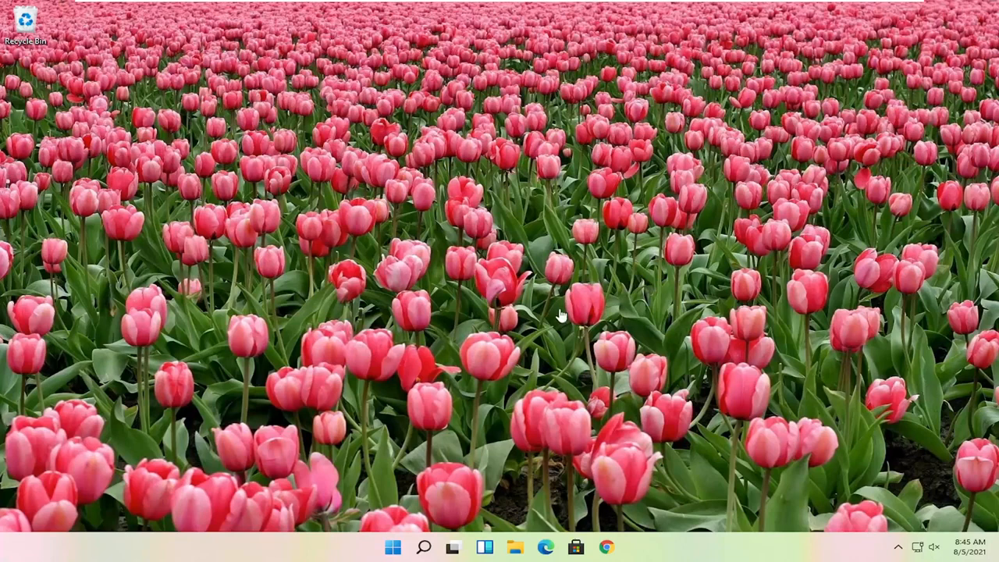
{"action": "mouse_move", "coordinate": [452, 549]}
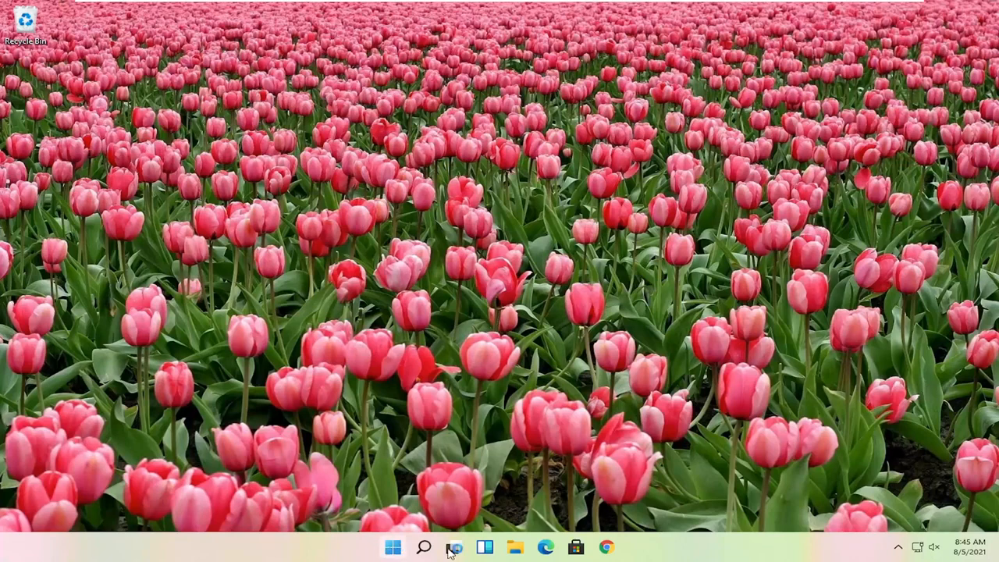
- Bring up the Start button's quick-link menu of system tools
{"action": "right_click", "coordinate": [394, 546]}
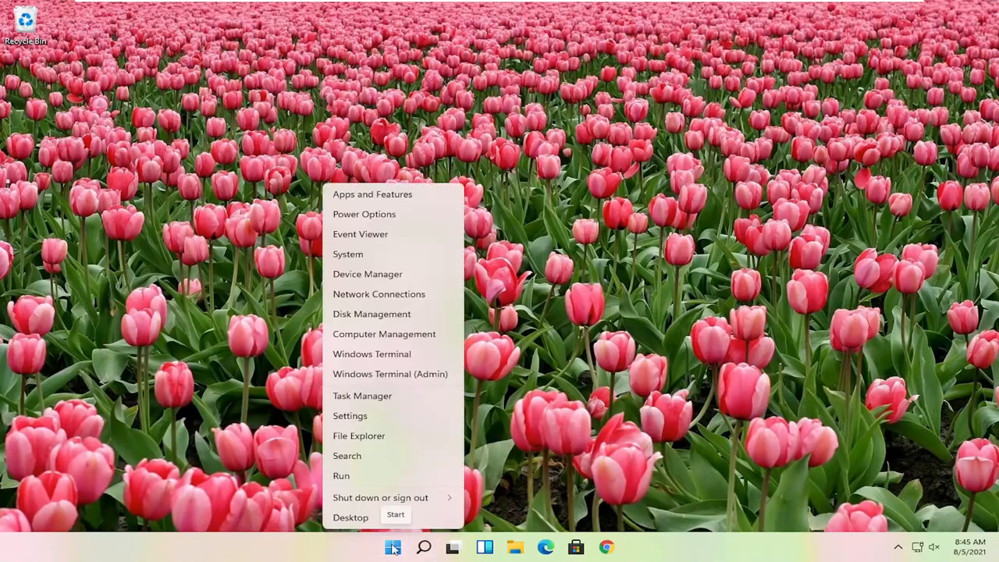
- Launch Task Manager, locate Windows Explorer in the process list and bring up its actions to restart it
{"action": "left_click", "coordinate": [394, 546]}
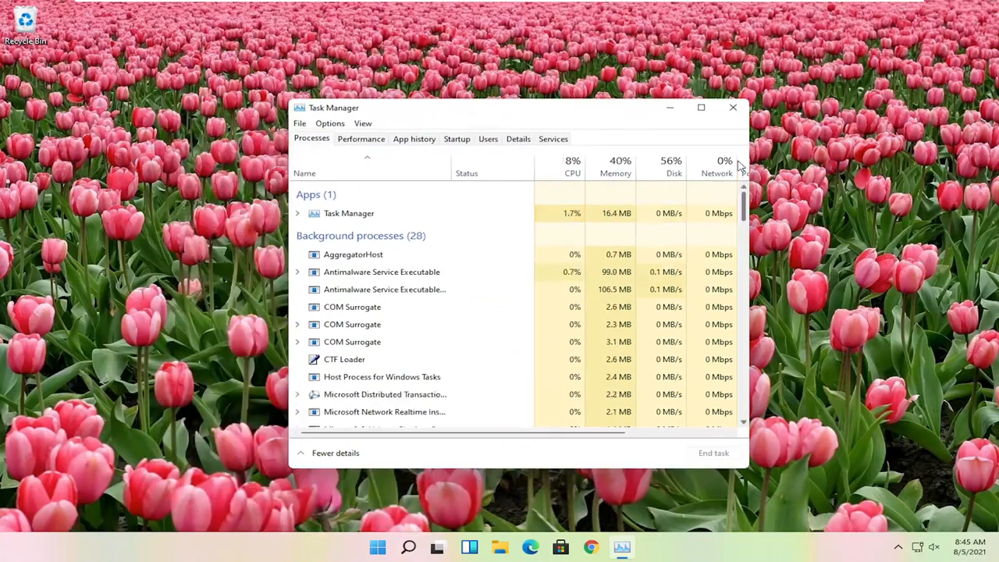
{"action": "scroll", "scroll_direction": "down", "scroll_amount": 3}
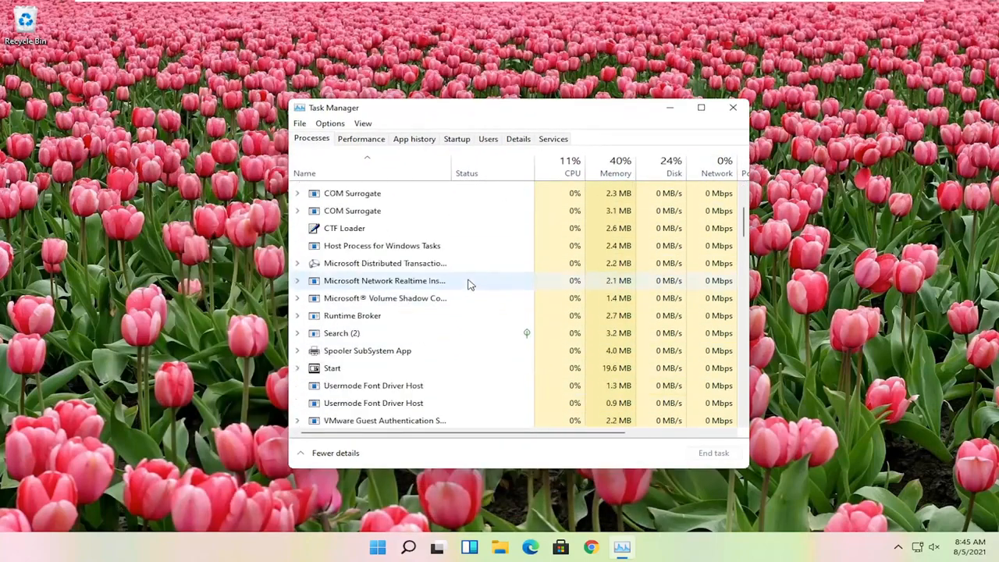
{"action": "scroll", "scroll_direction": "down", "scroll_amount": 3}
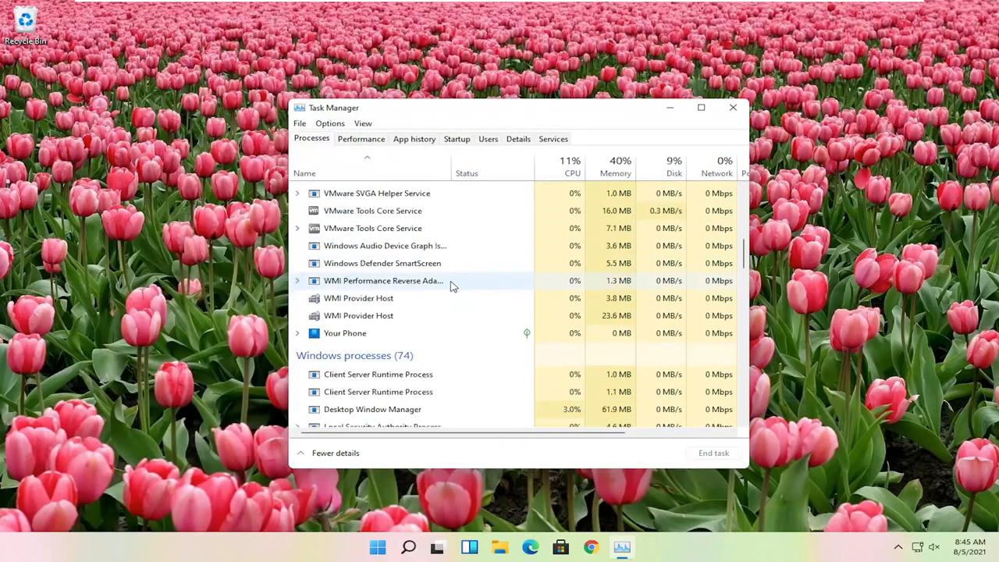
{"action": "scroll", "scroll_direction": "down", "scroll_amount": 3}
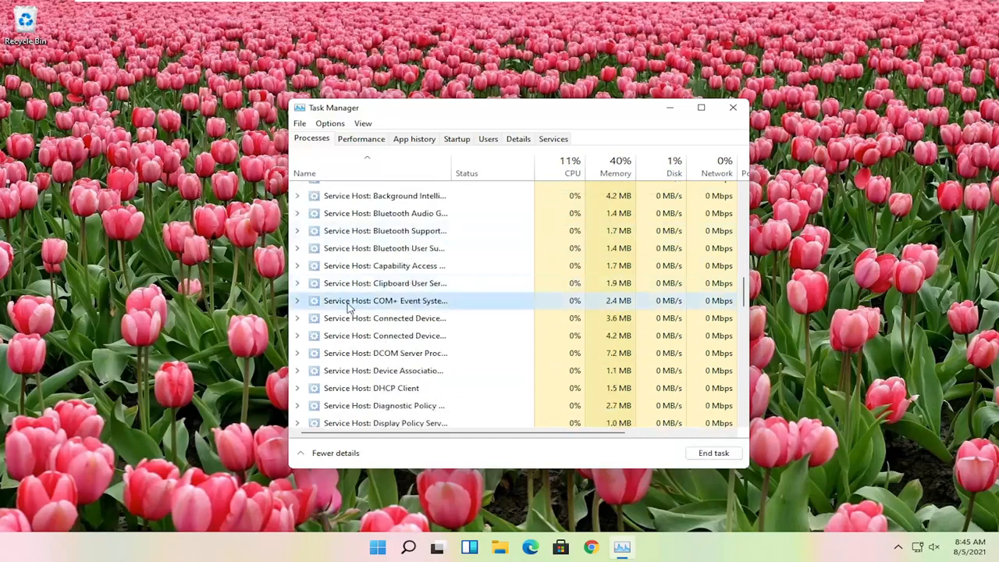
{"action": "scroll", "scroll_direction": "down", "scroll_amount": 3}
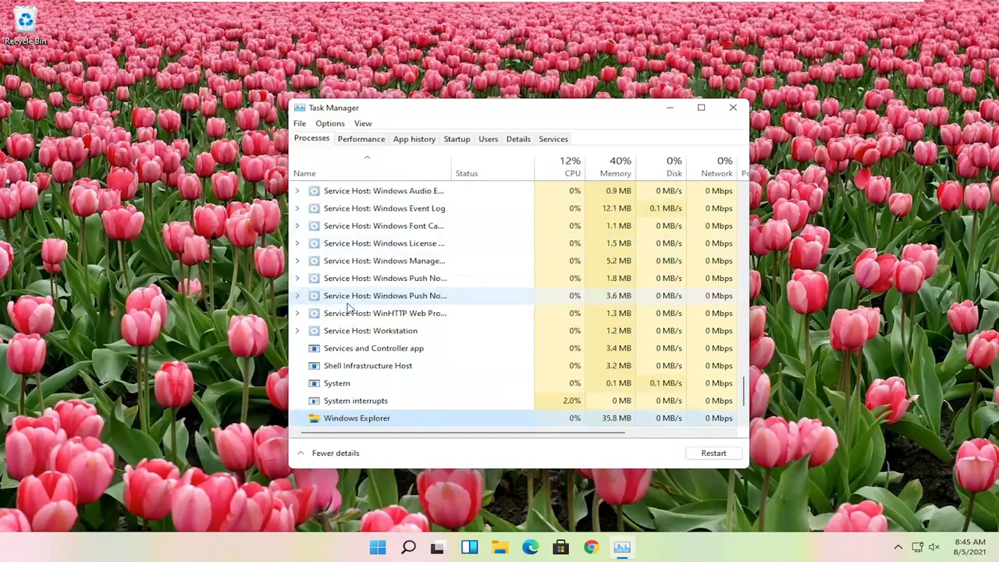
{"action": "scroll", "scroll_direction": "down", "scroll_amount": 3}
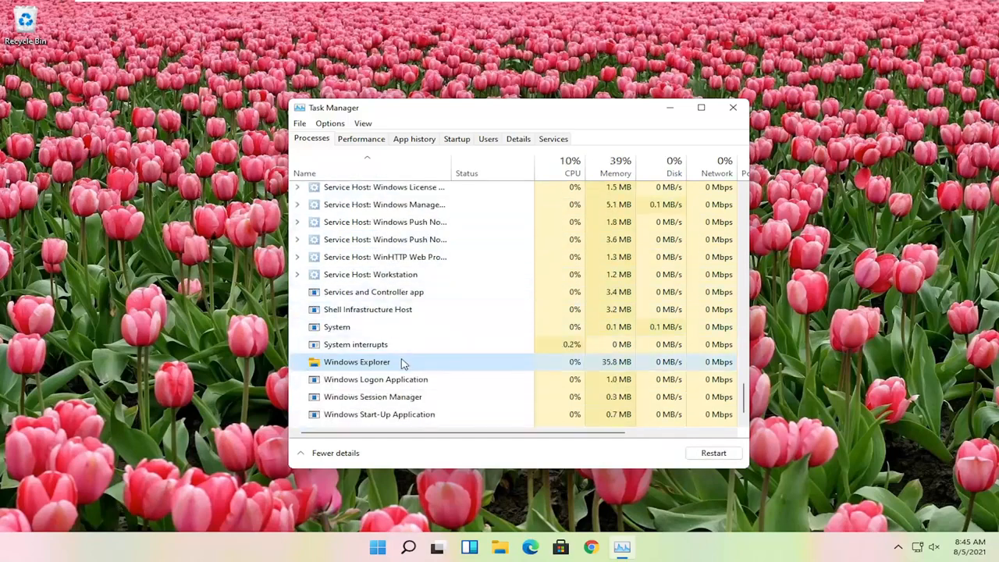
{"action": "right_click", "coordinate": [356, 362]}
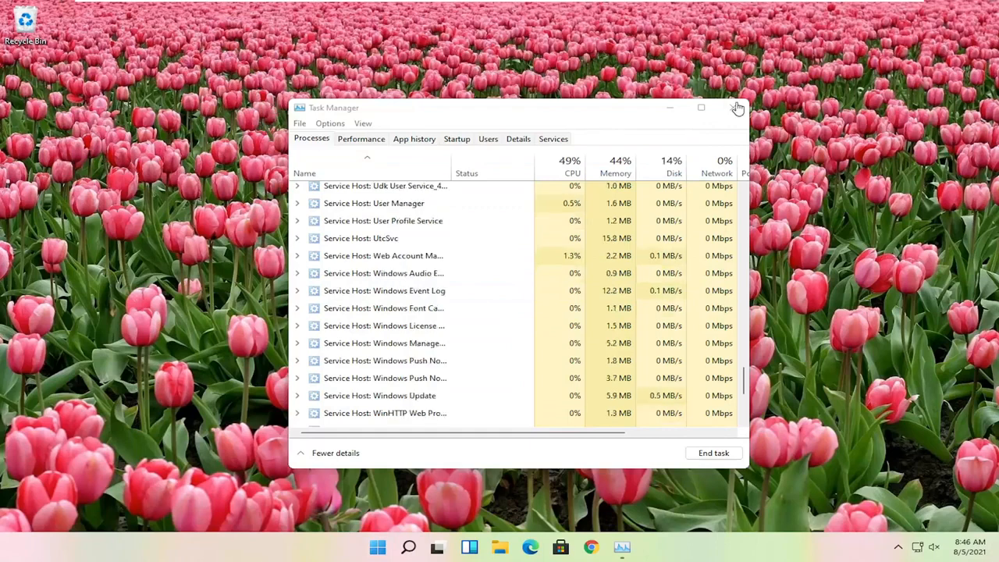
- Go to Windows Update in Settings and run a check that confirms the device is up to date
{"action": "left_click", "coordinate": [737, 108]}
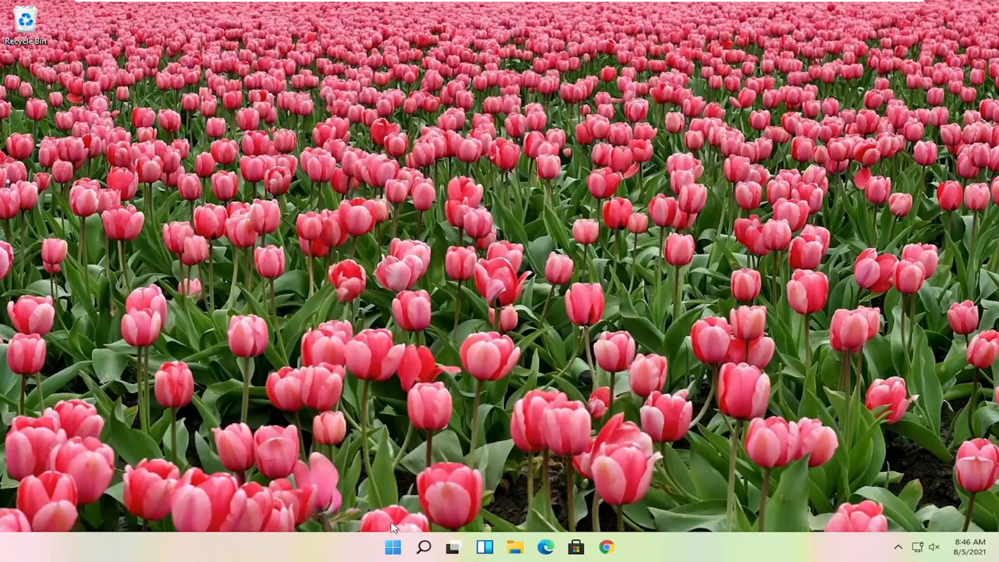
{"action": "right_click", "coordinate": [393, 546]}
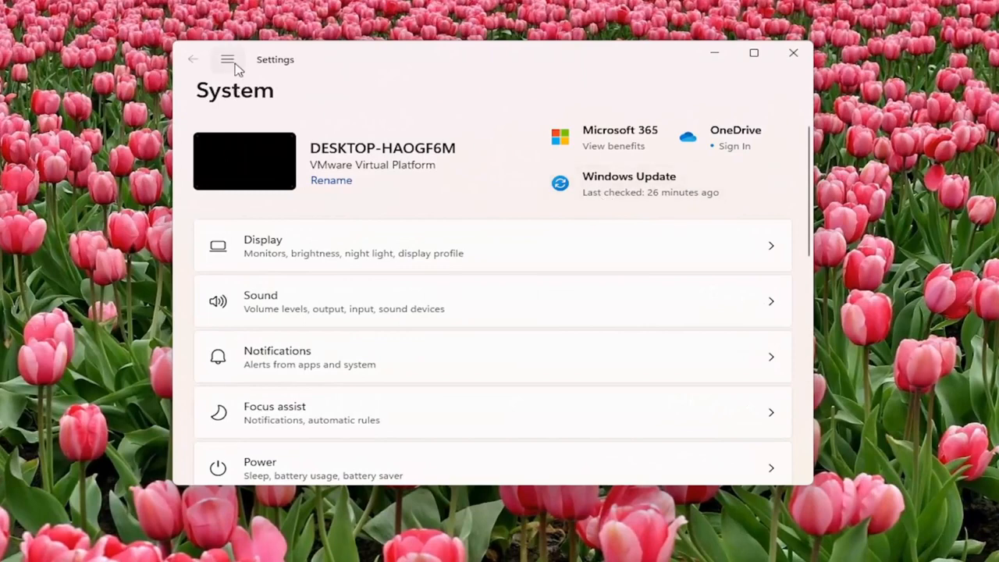
{"action": "left_click", "coordinate": [227, 59]}
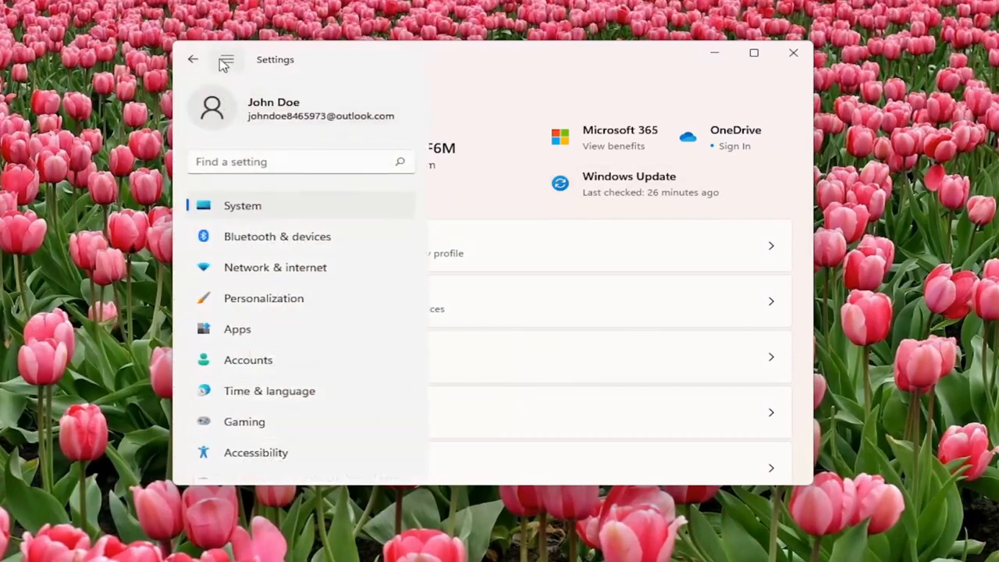
{"action": "scroll", "scroll_direction": "down", "scroll_amount": 3}
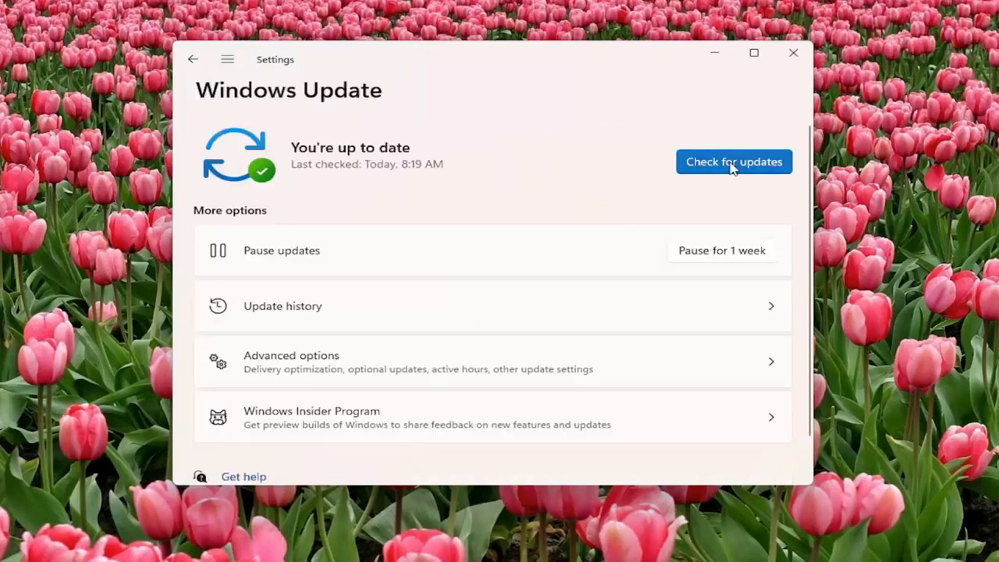
{"action": "left_click", "coordinate": [733, 161]}
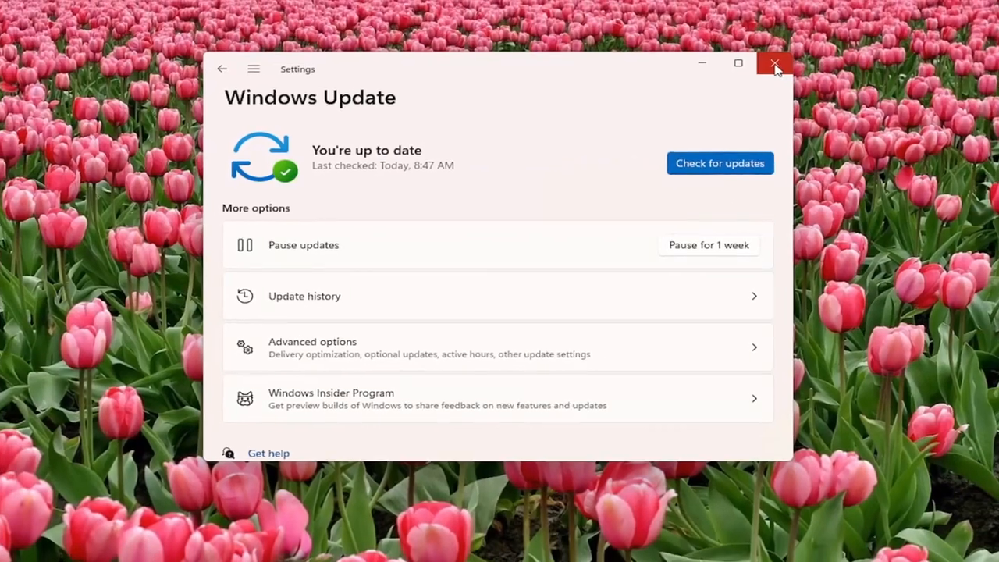
- From Task Manager run a new 'cmd' task with administrator privileges to get an elevated Command Prompt
{"action": "left_click", "coordinate": [774, 64]}
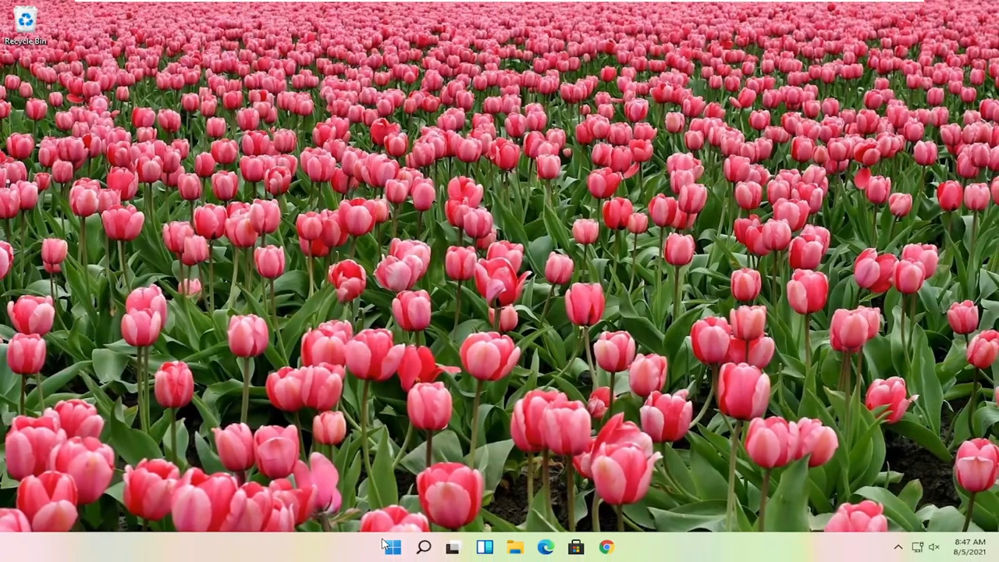
{"action": "right_click", "coordinate": [393, 546]}
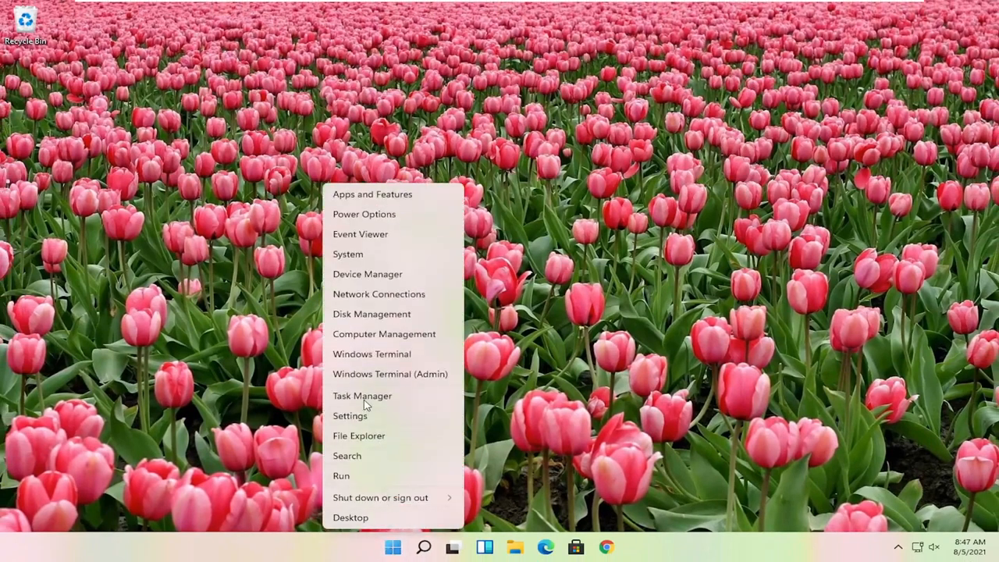
{"action": "left_click", "coordinate": [362, 396]}
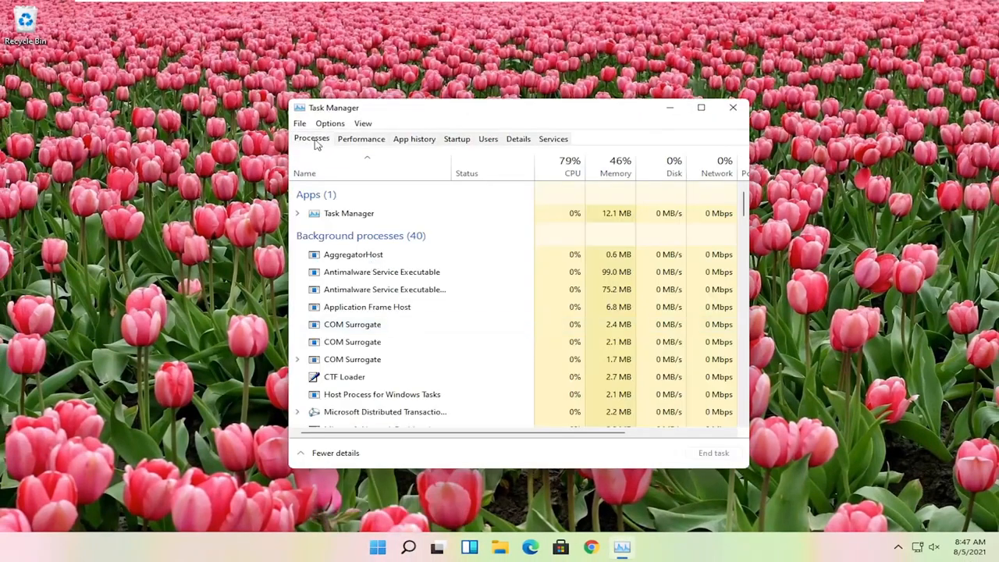
{"action": "left_click", "coordinate": [299, 124]}
{"action": "type", "text": "cm"}
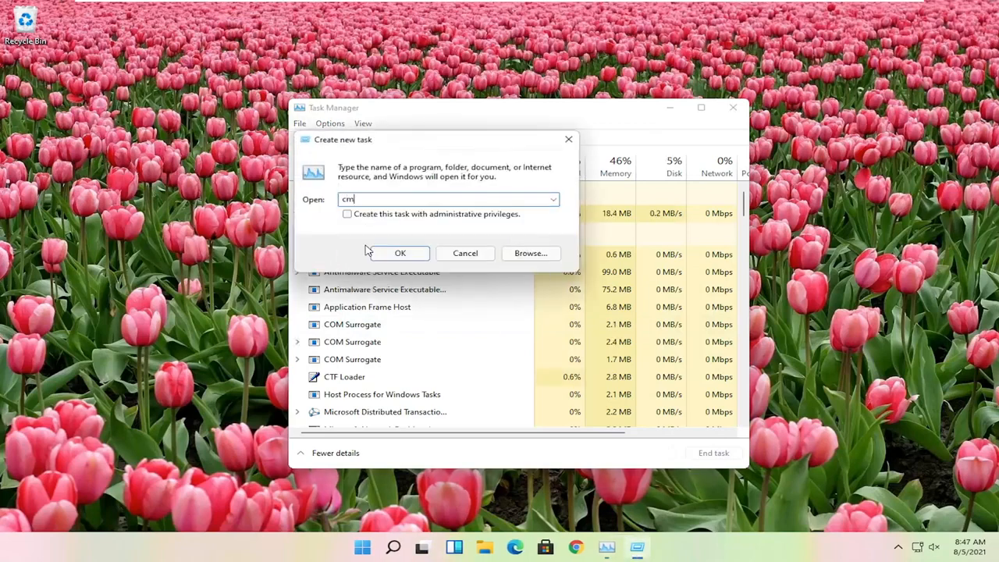
{"action": "left_click", "coordinate": [347, 214]}
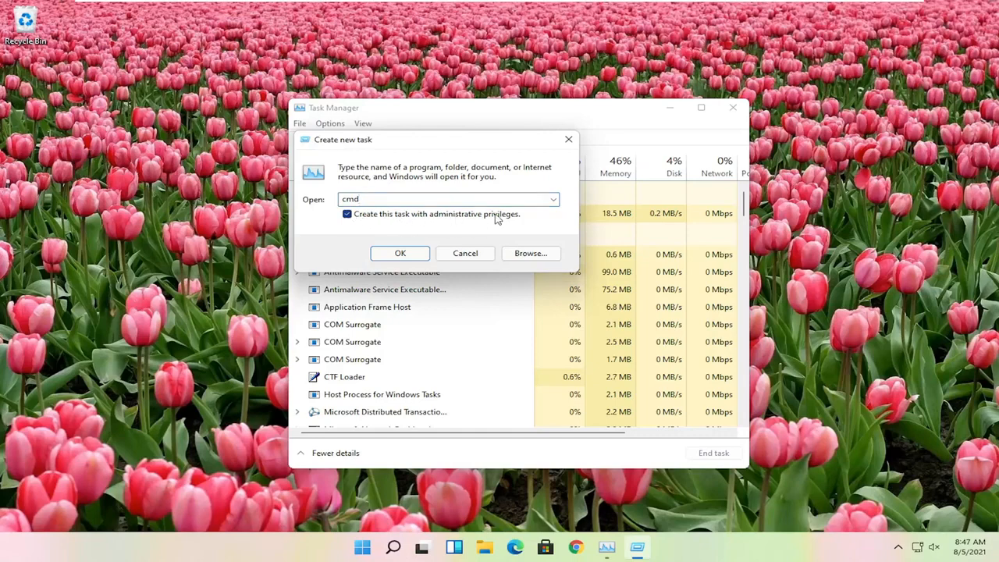
{"action": "left_click", "coordinate": [399, 252]}
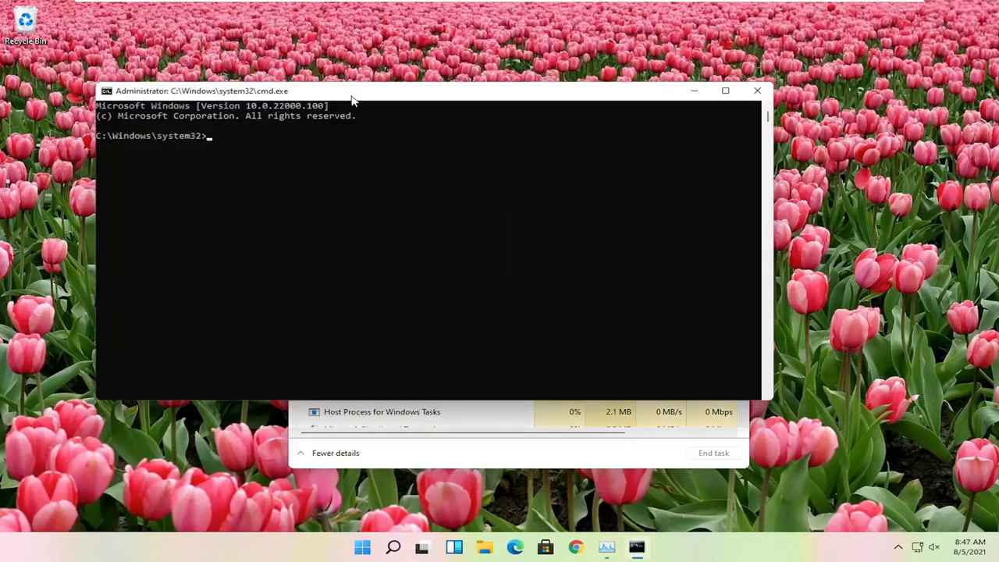
- Run 'sfc /scannow' in the elevated Command Prompt and let the system file scan complete
{"action": "type", "text": "sfc /s"}
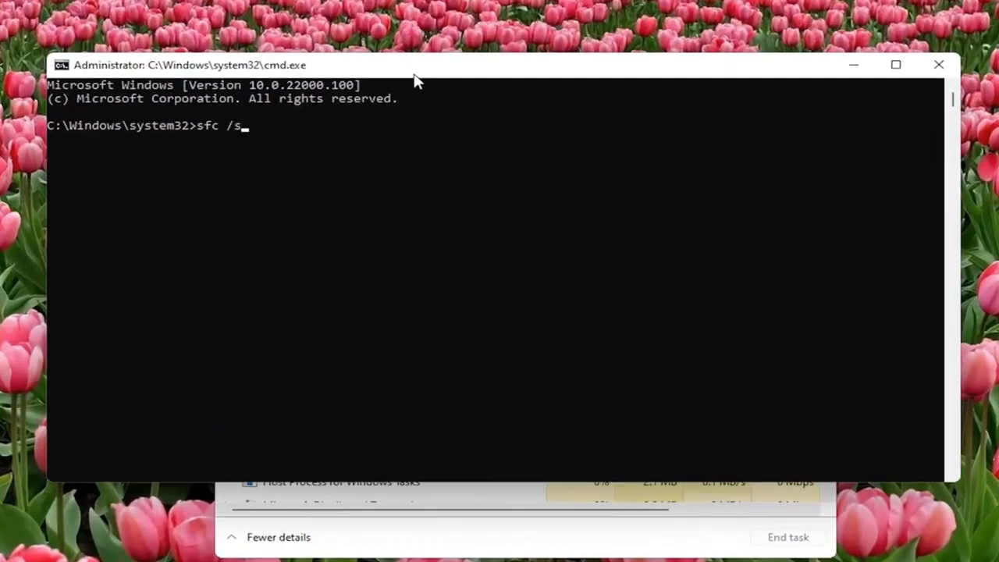
{"action": "type", "text": "cannow"}
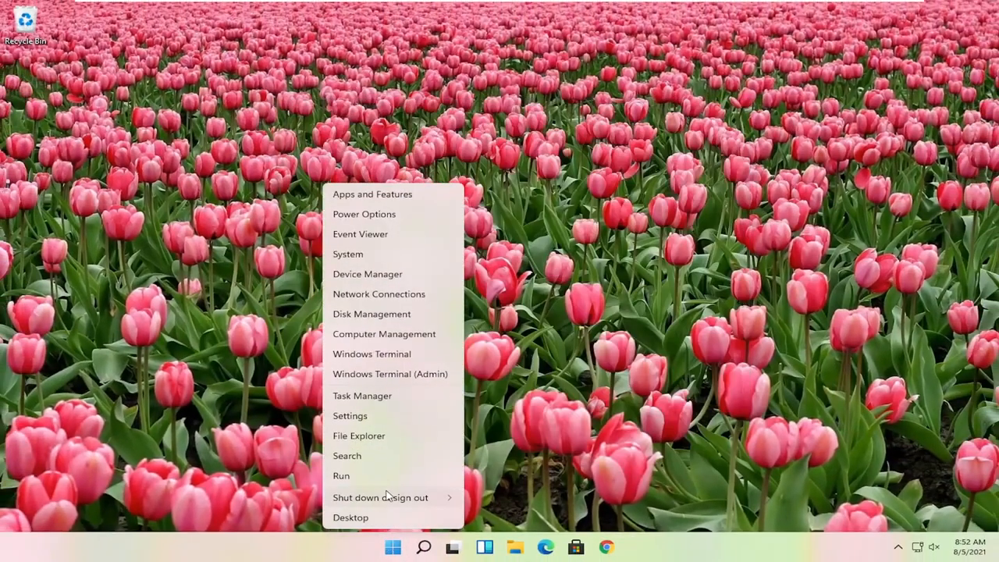
- Restart the computer from the power menu, returning to the sign-in welcome screen
{"action": "left_click", "coordinate": [381, 496]}
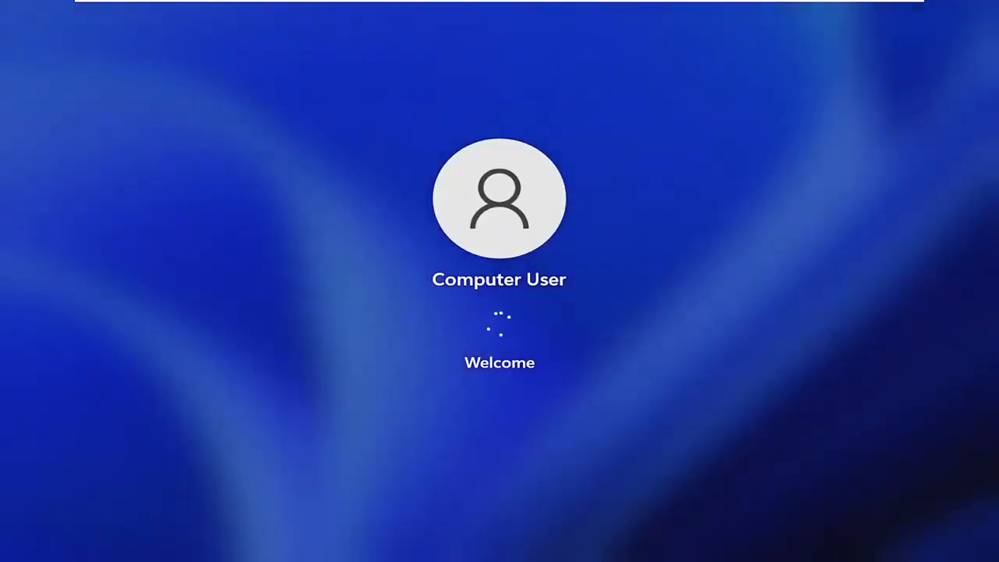